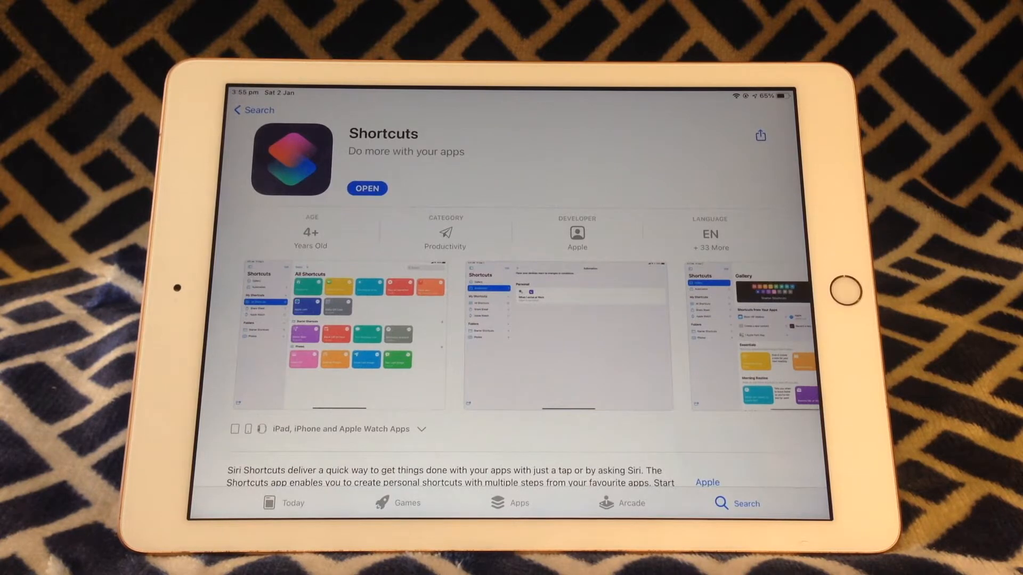
- Launch Shortcuts from its App Store page and start a new empty shortcut
{"action": "left_click", "coordinate": [367, 189]}
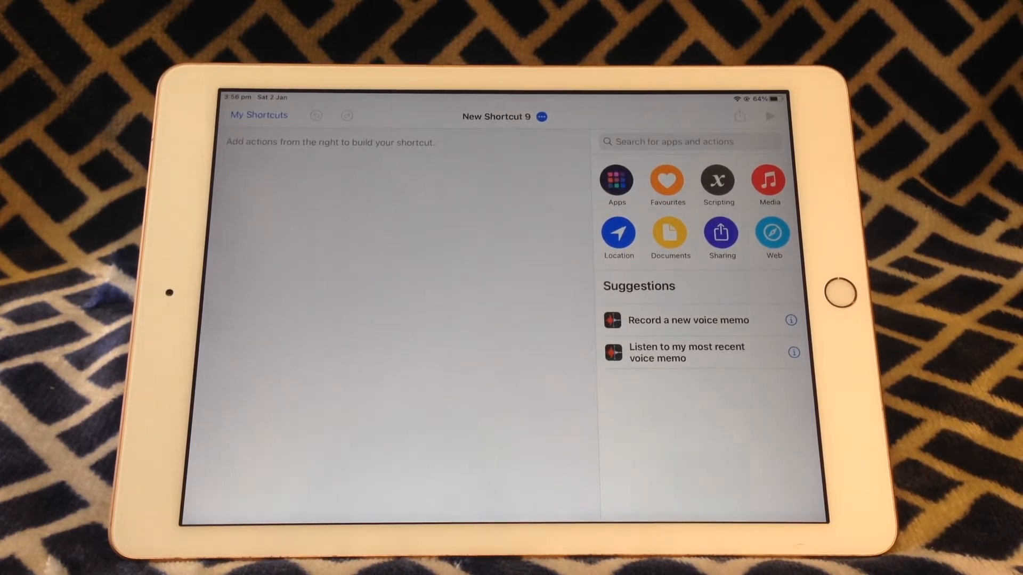
- Add a Generate QR Code action found by searching QR
{"action": "left_click", "coordinate": [689, 142]}
{"action": "type", "text": "Qr"}
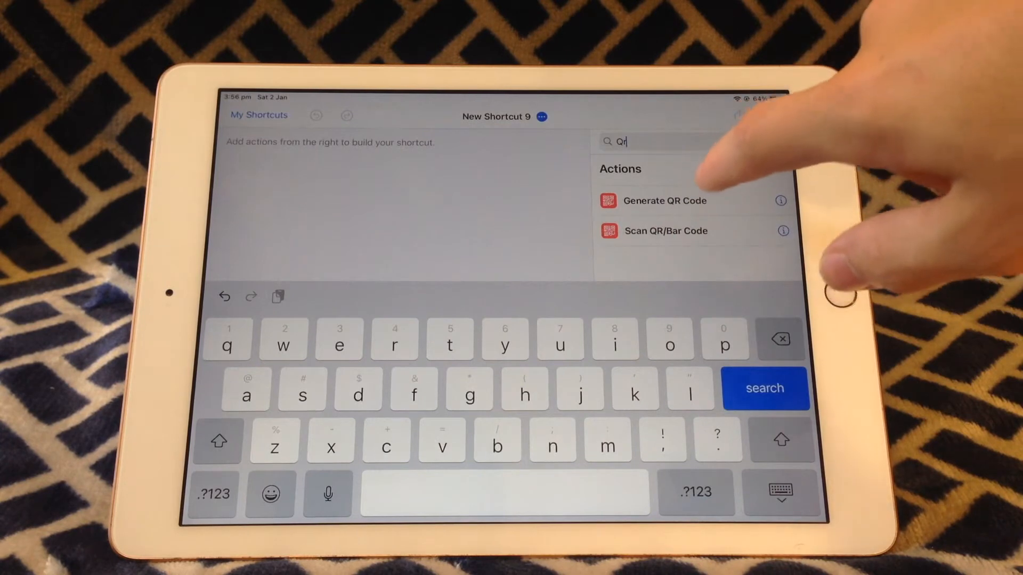
{"action": "left_click", "coordinate": [665, 200]}
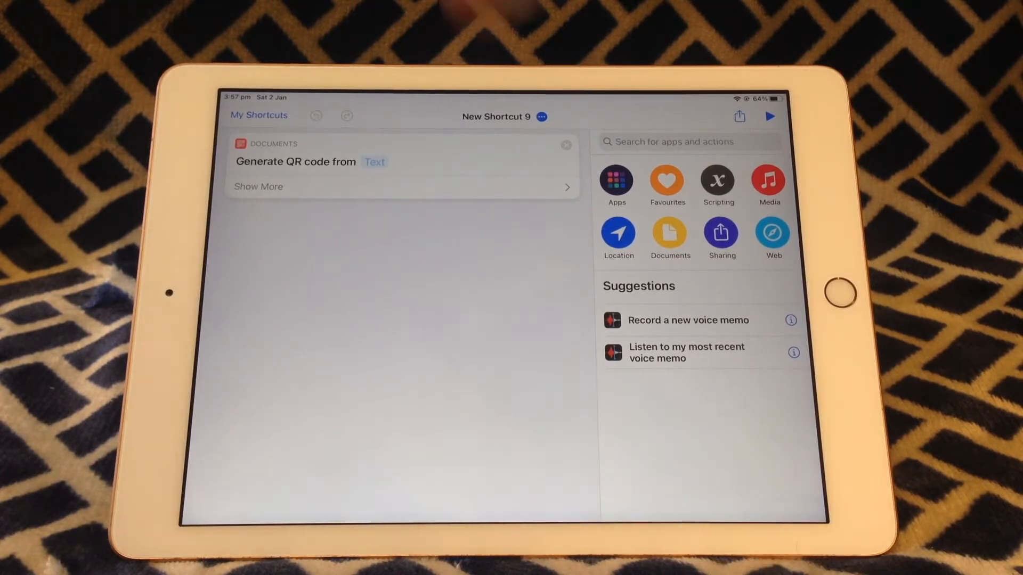
- Set the Generate QR Code input text to the YouTube channel URL
{"action": "left_click", "coordinate": [374, 162]}
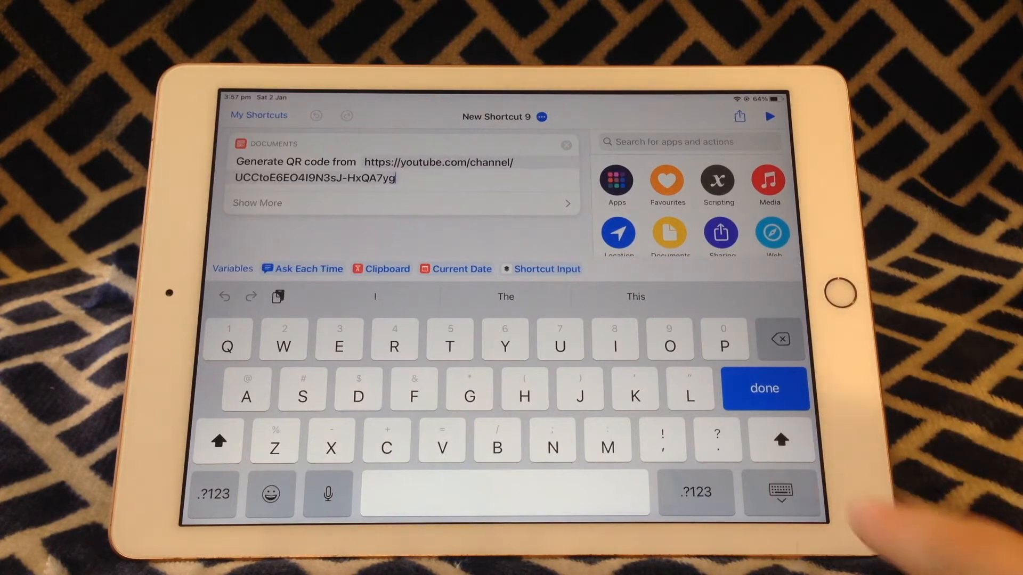
{"action": "left_click", "coordinate": [764, 389]}
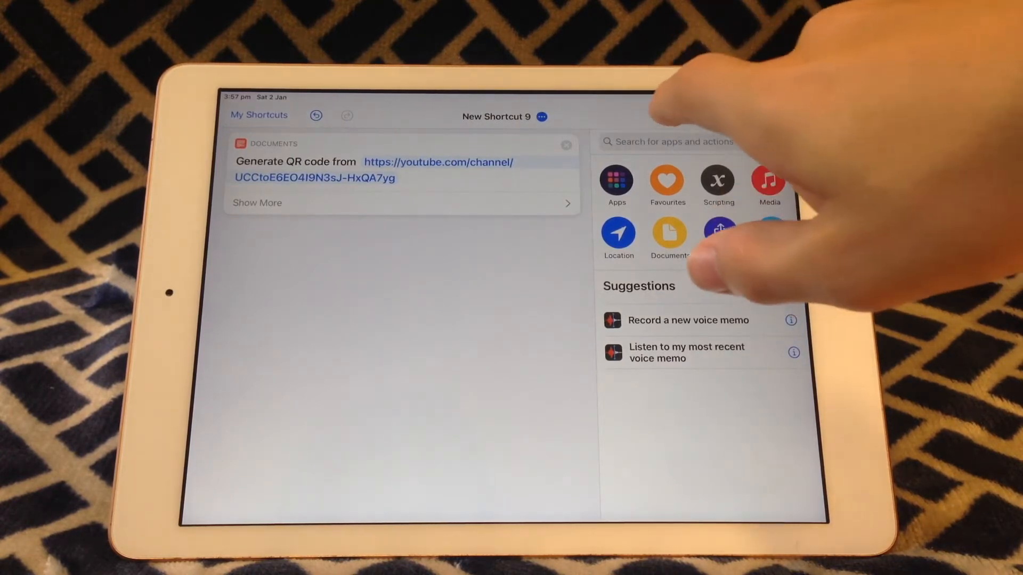
- Add a Quick Look action for the QR code and run the shortcut to test it
{"action": "left_click", "coordinate": [679, 142]}
{"action": "type", "text": "Preview"}
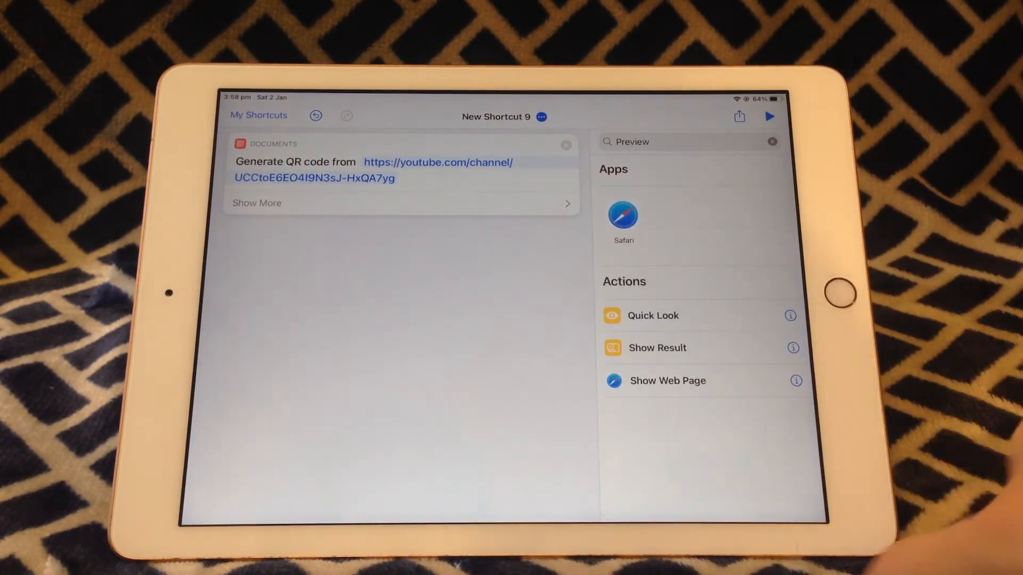
{"action": "left_click", "coordinate": [653, 316]}
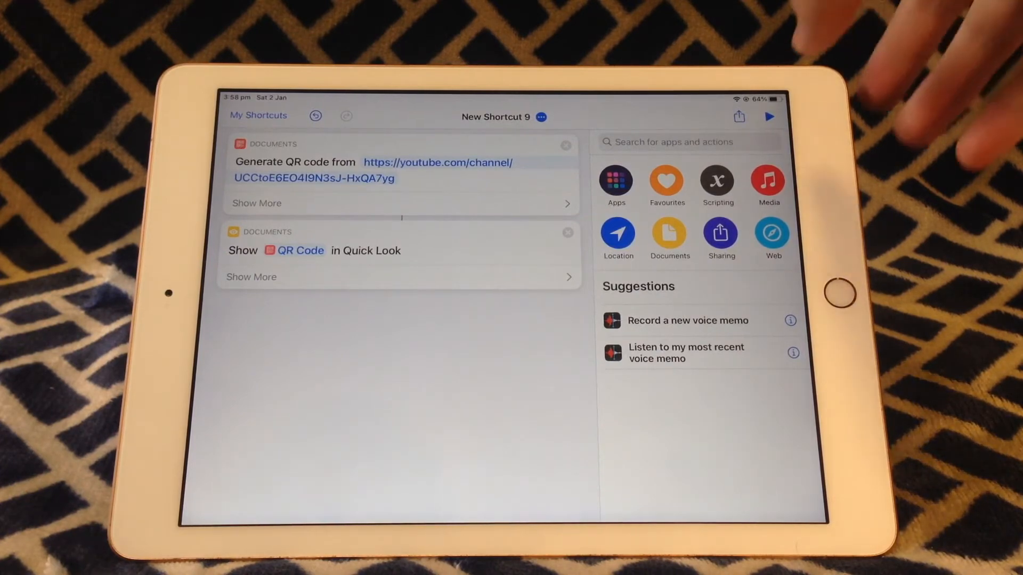
{"action": "left_click", "coordinate": [769, 118]}
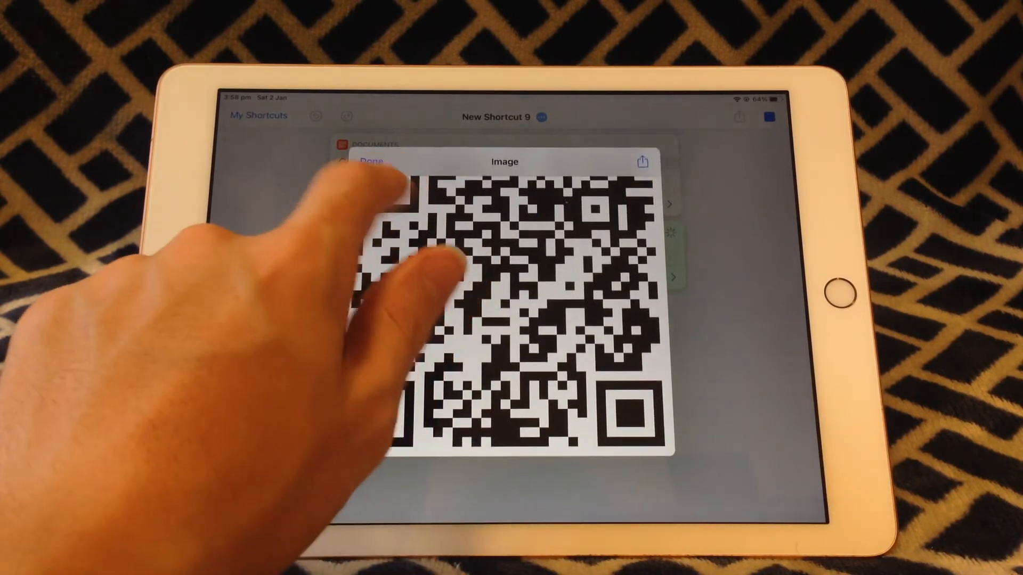
{"action": "left_click", "coordinate": [371, 160]}
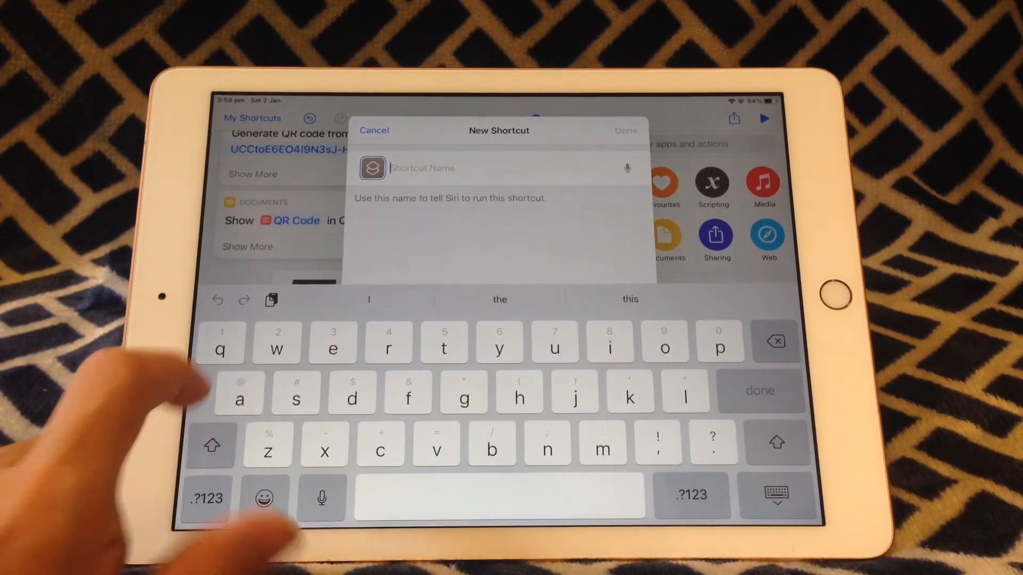
- Name the shortcut 'QR Code' and confirm it
{"action": "type", "text": "QR Code"}
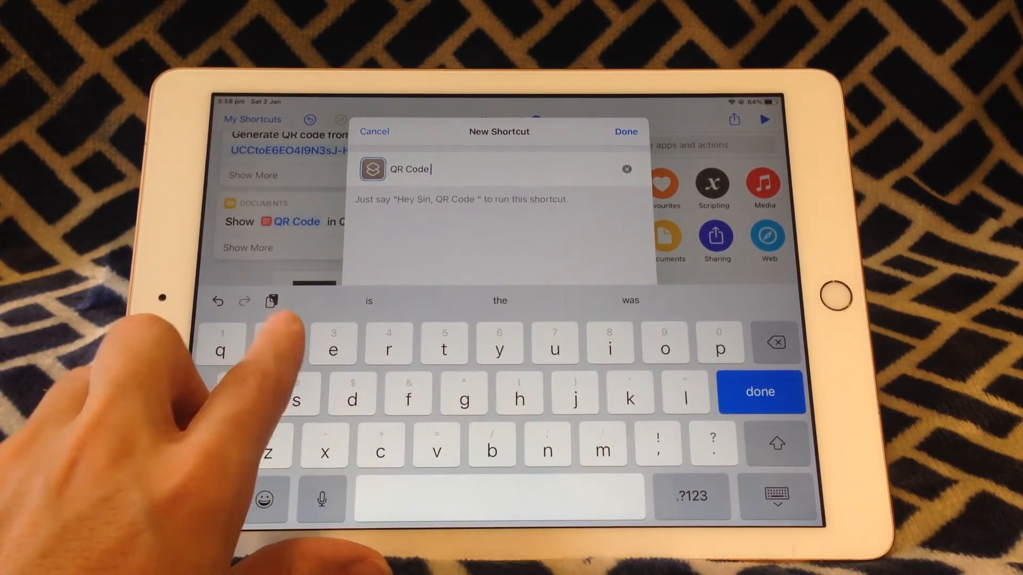
{"action": "left_click", "coordinate": [626, 131]}
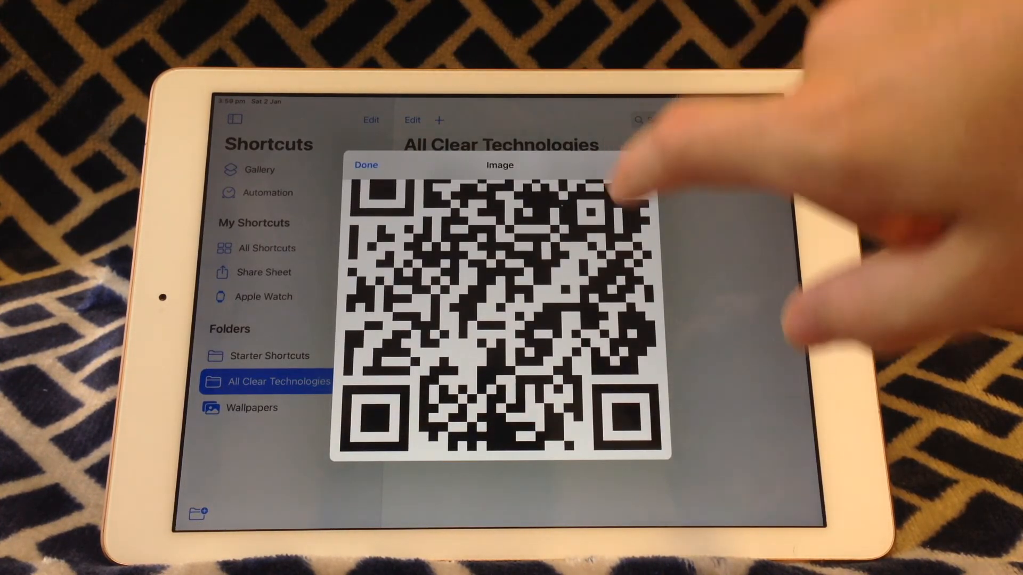
- Dismiss the preview and run the ACT QR Code shortcut in the All Clear Technologies folder
{"action": "left_click", "coordinate": [639, 163]}
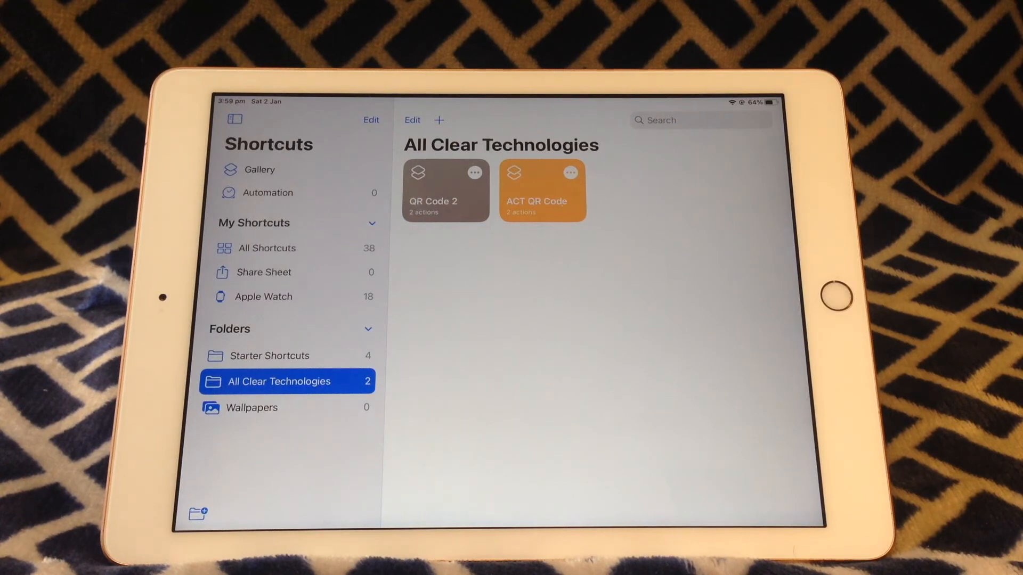
{"action": "left_click", "coordinate": [543, 191]}
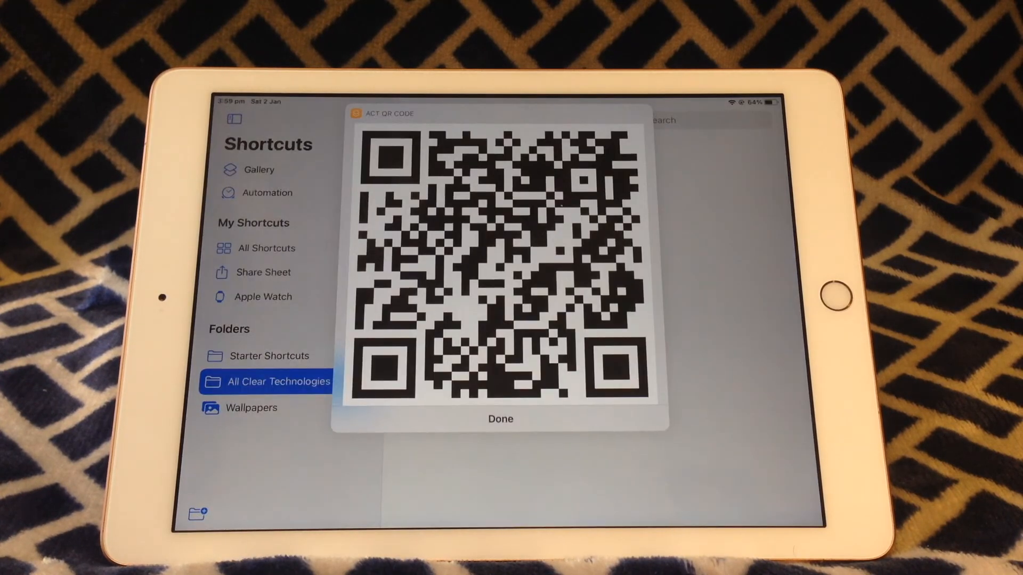